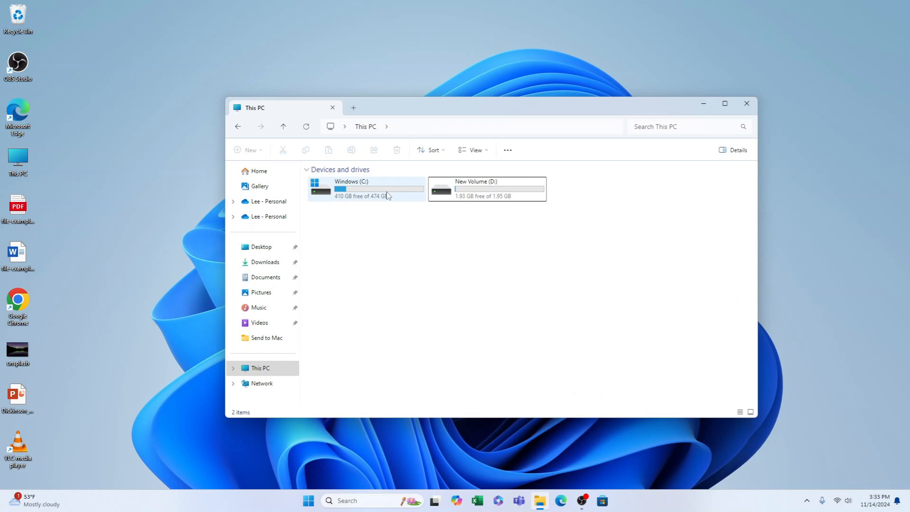
{"action": "mouse_move", "coordinate": [371, 195]}
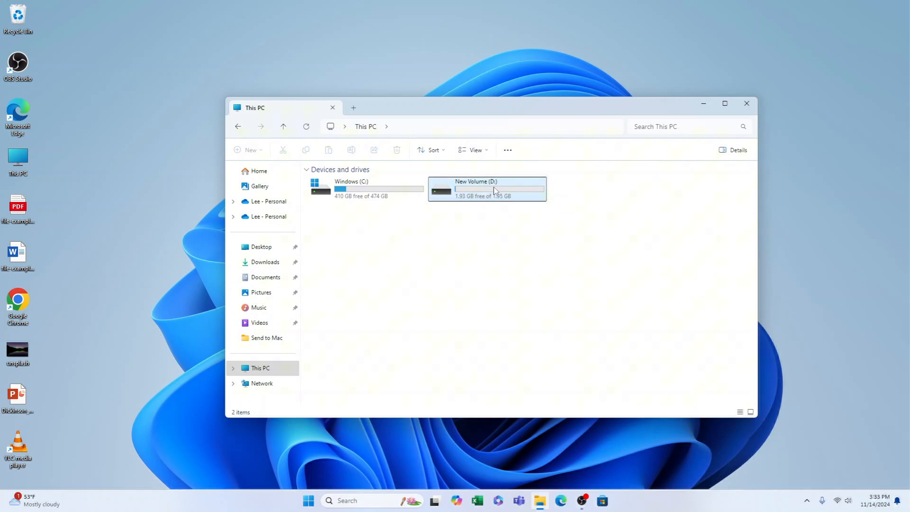
{"action": "mouse_move", "coordinate": [493, 191]}
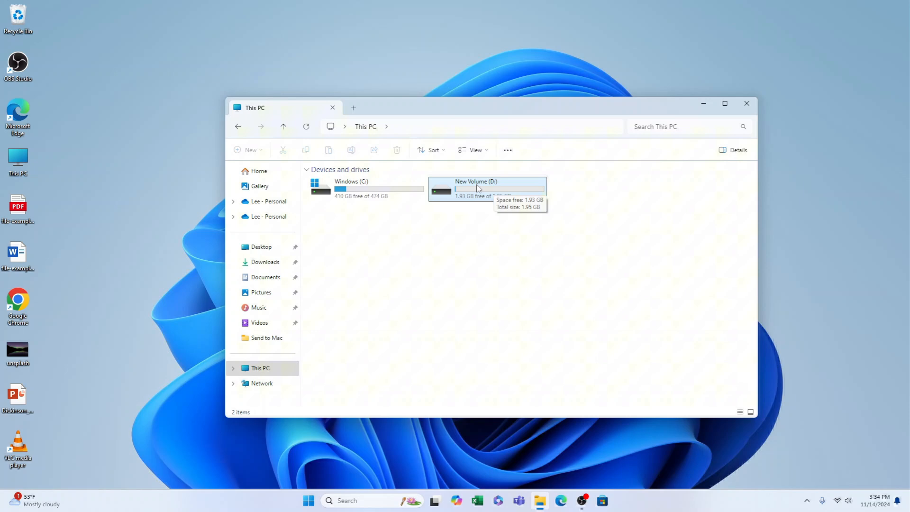
Step: Bring up the full context menu for New Volume (D:), revealing Turn on BitLocker
{"action": "right_click", "coordinate": [486, 189]}
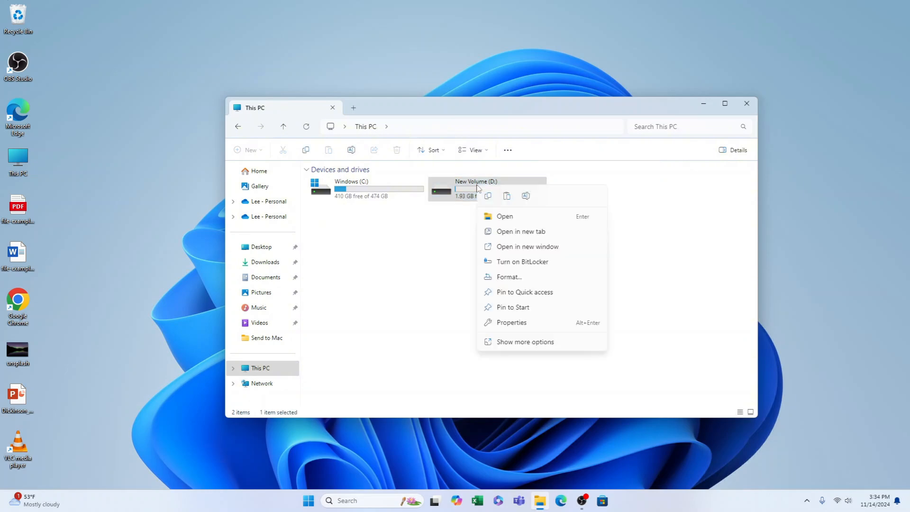
{"action": "mouse_move", "coordinate": [572, 343]}
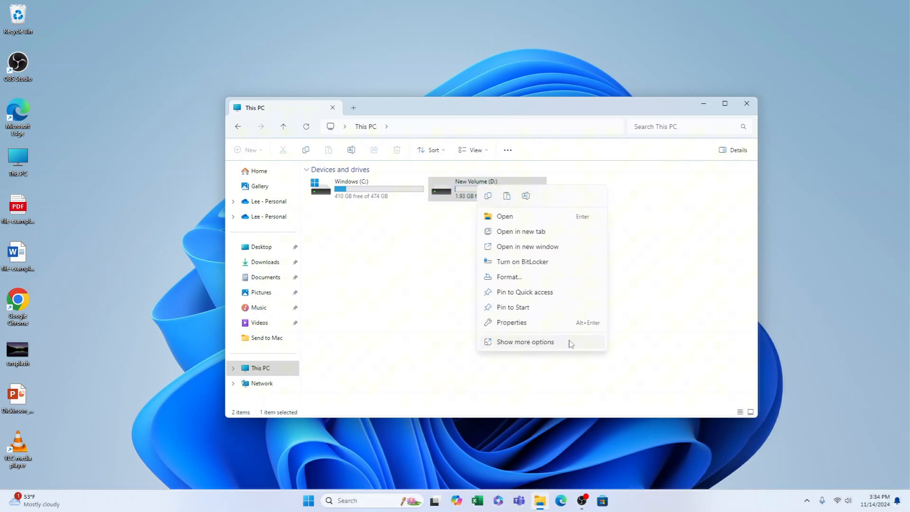
{"action": "left_click", "coordinate": [524, 341]}
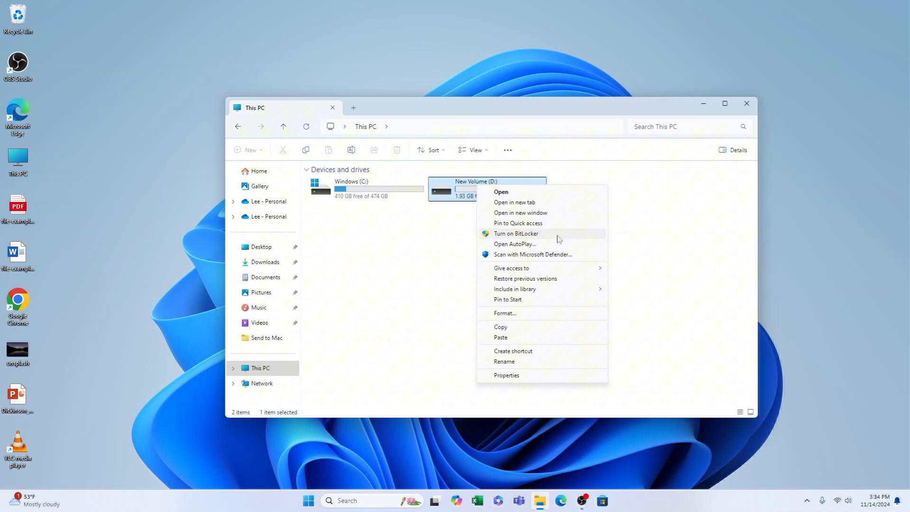
Step: Start BitLocker on D: and set a password to unlock the drive, continuing to recovery key backup
{"action": "left_click", "coordinate": [515, 233]}
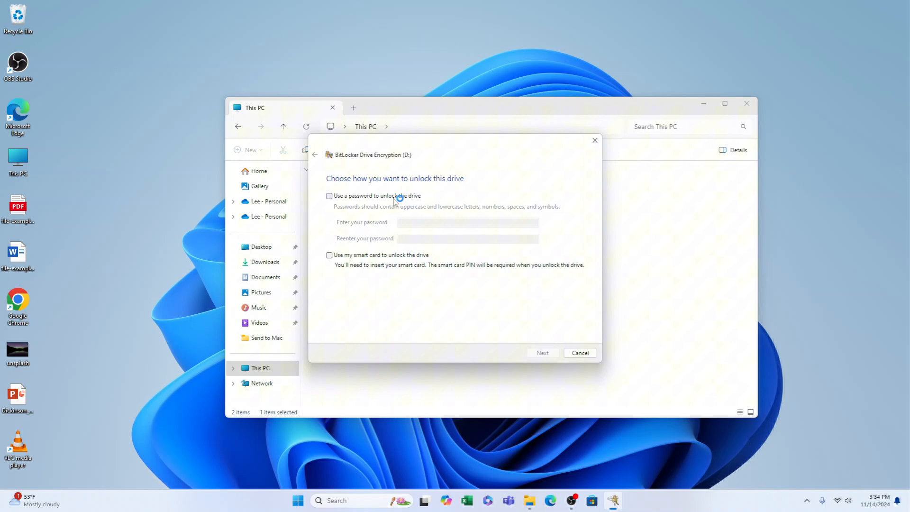
{"action": "left_click", "coordinate": [329, 195]}
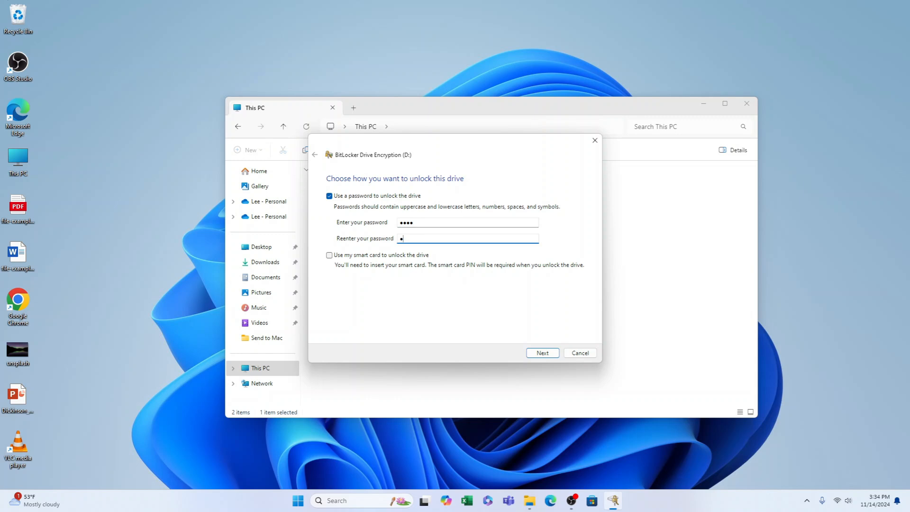
{"action": "type", "text": "••••"}
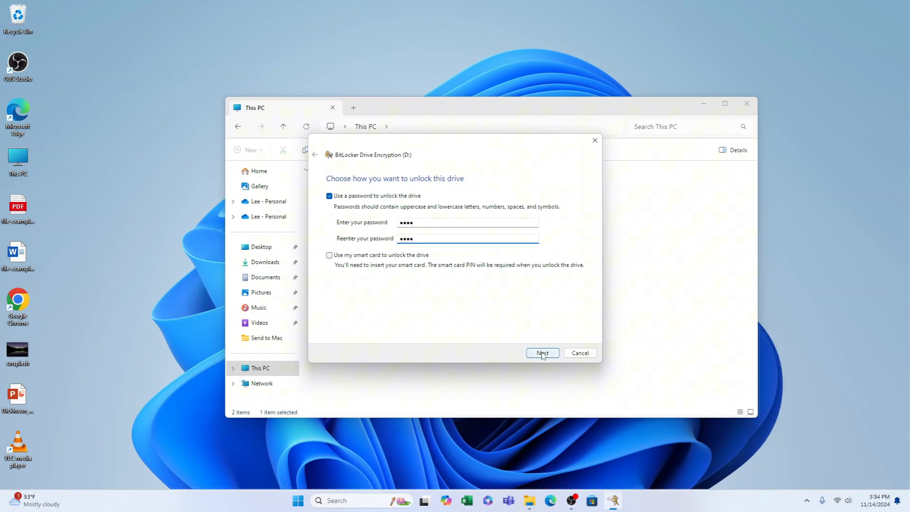
{"action": "left_click", "coordinate": [542, 352]}
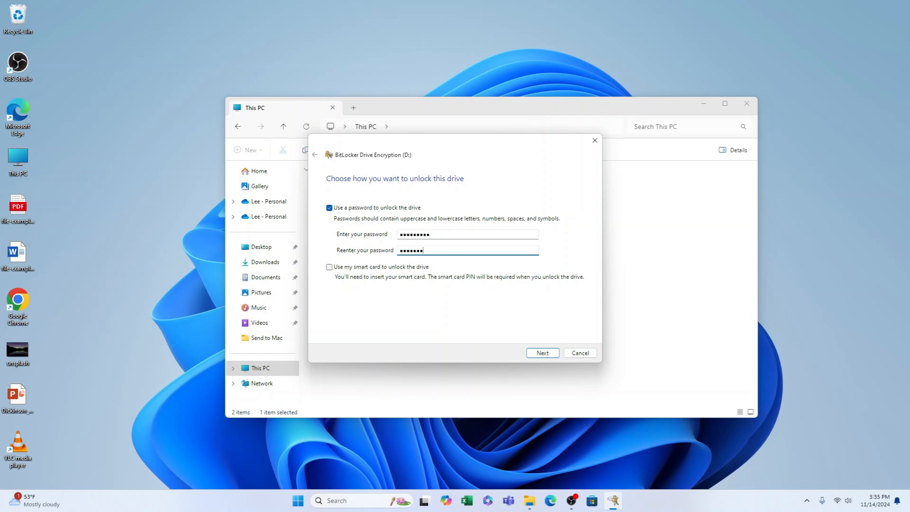
{"action": "left_click", "coordinate": [541, 353]}
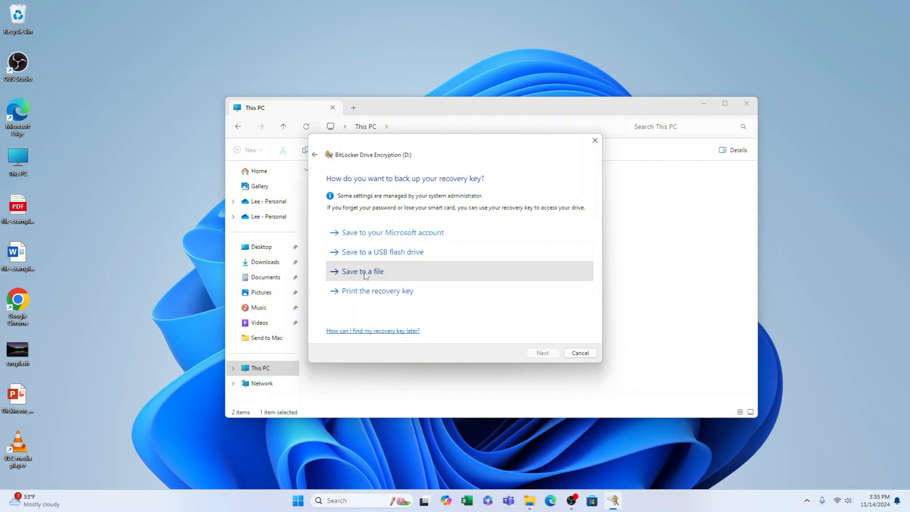
Step: Save the BitLocker recovery key as a text file in Downloads
{"action": "left_click", "coordinate": [362, 271]}
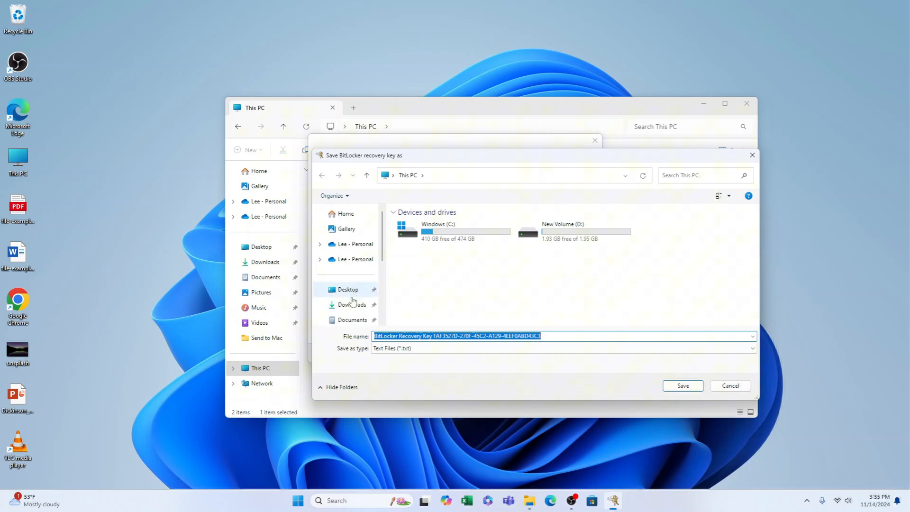
{"action": "left_click", "coordinate": [351, 304]}
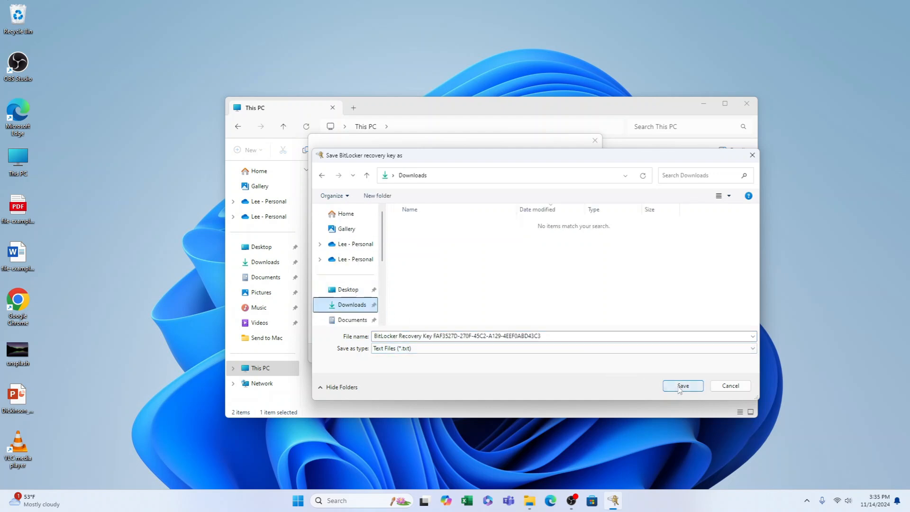
{"action": "left_click", "coordinate": [683, 385]}
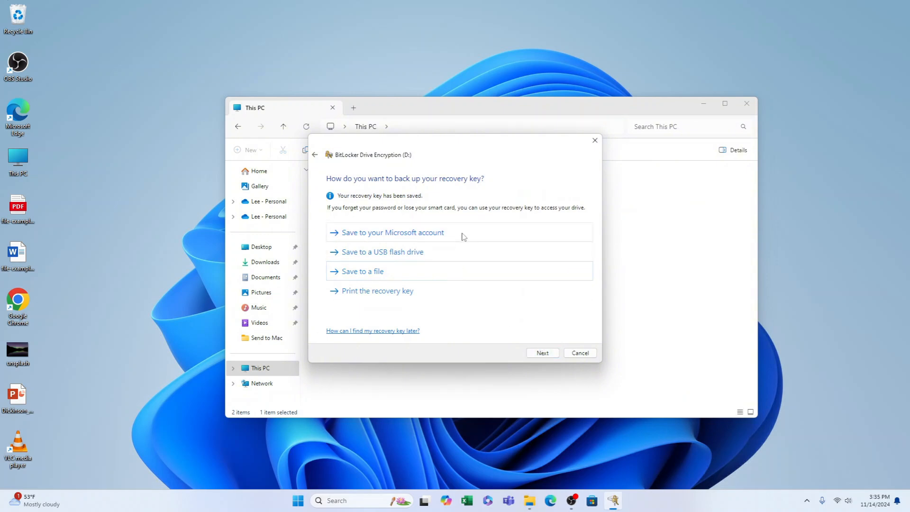
{"action": "mouse_move", "coordinate": [439, 255]}
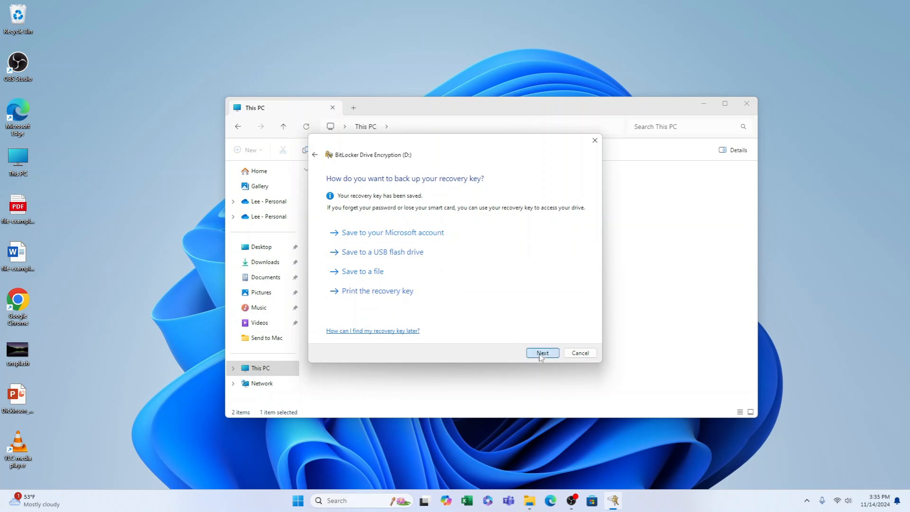
Step: Keep Encrypt used disk space only, choose Compatible mode, and reach the final confirmation
{"action": "left_click", "coordinate": [542, 353]}
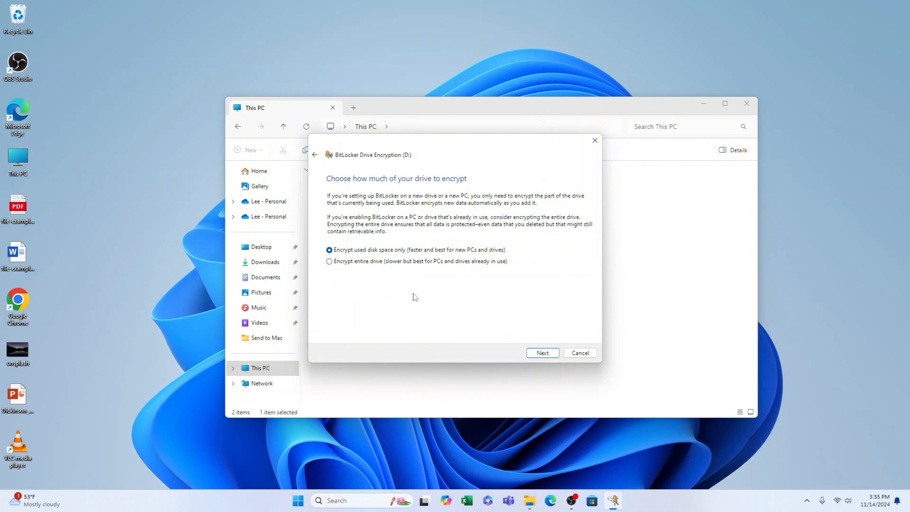
{"action": "mouse_move", "coordinate": [441, 292]}
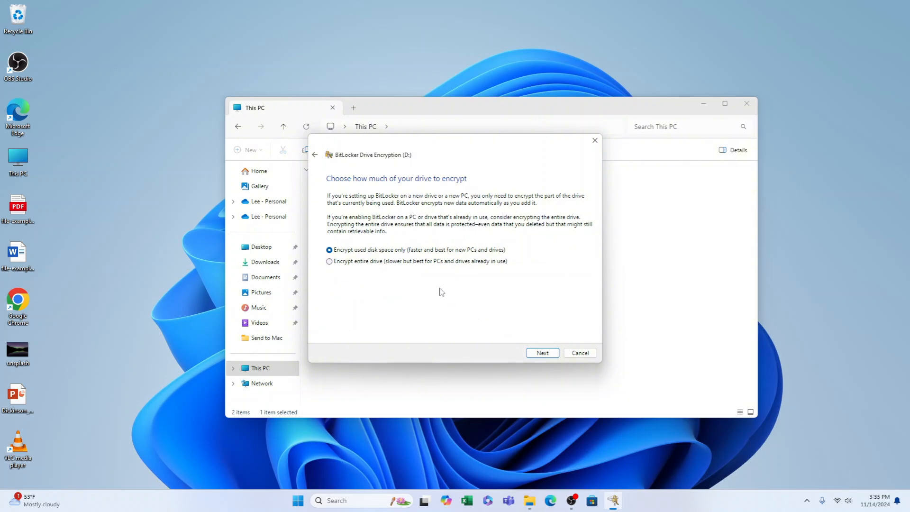
{"action": "mouse_move", "coordinate": [395, 265]}
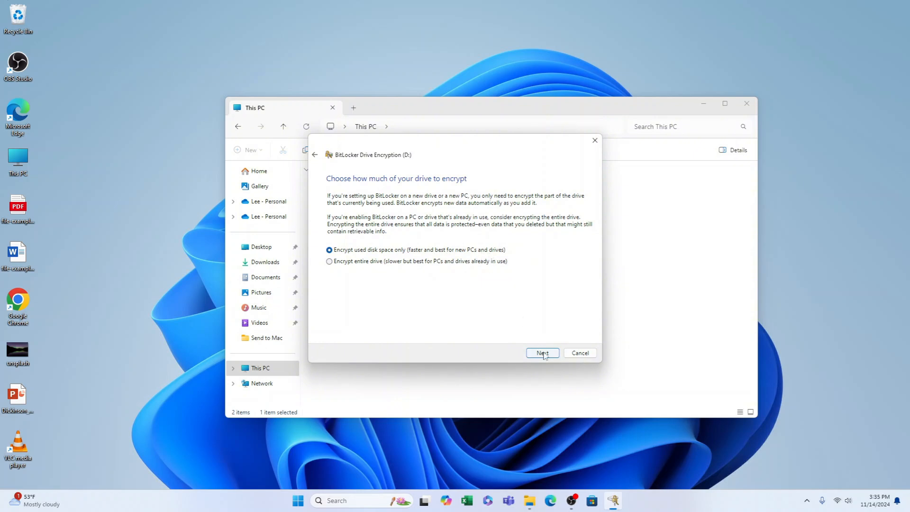
{"action": "left_click", "coordinate": [542, 353]}
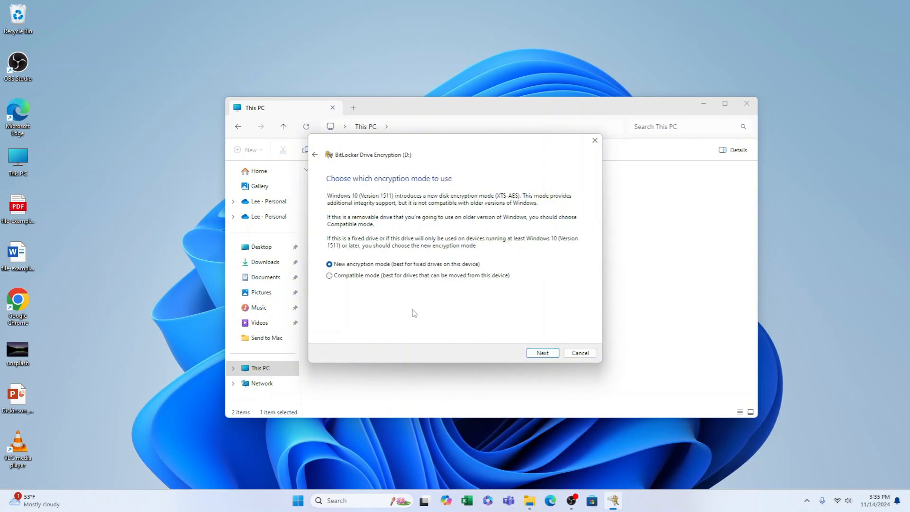
{"action": "mouse_move", "coordinate": [376, 297]}
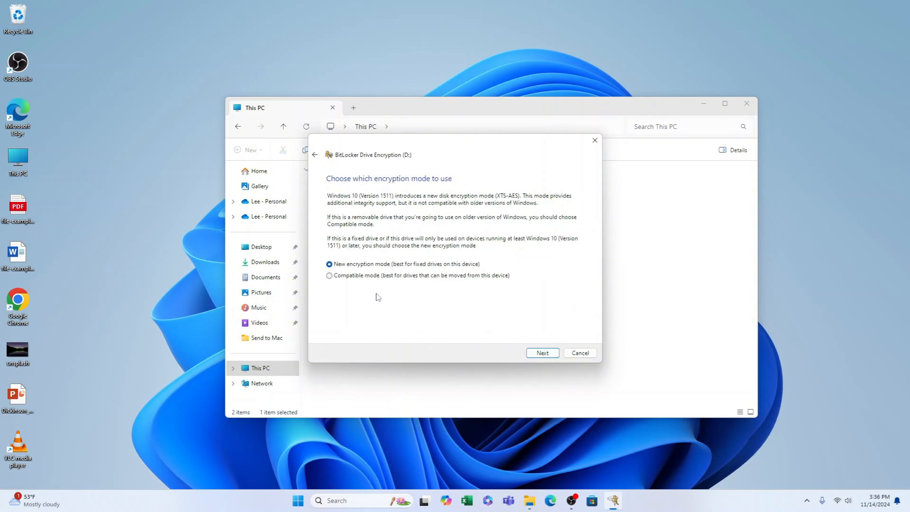
{"action": "left_click", "coordinate": [329, 275]}
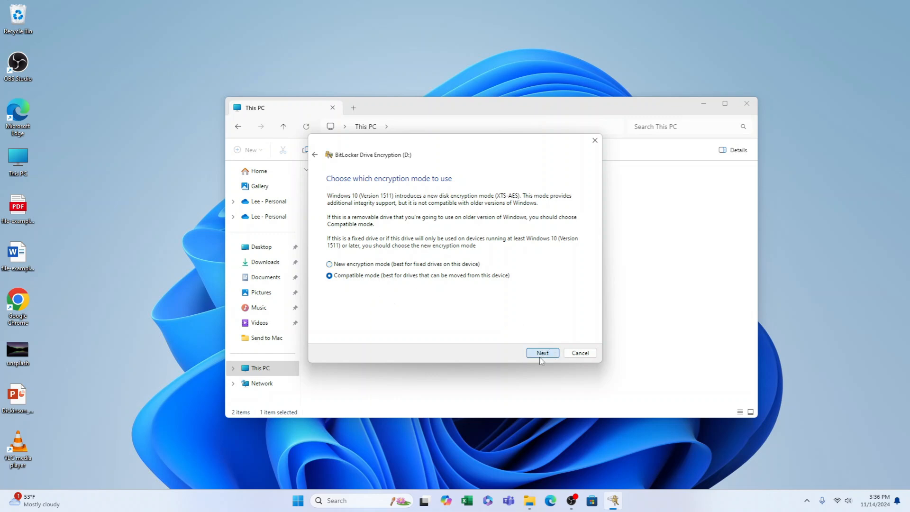
{"action": "left_click", "coordinate": [542, 353]}
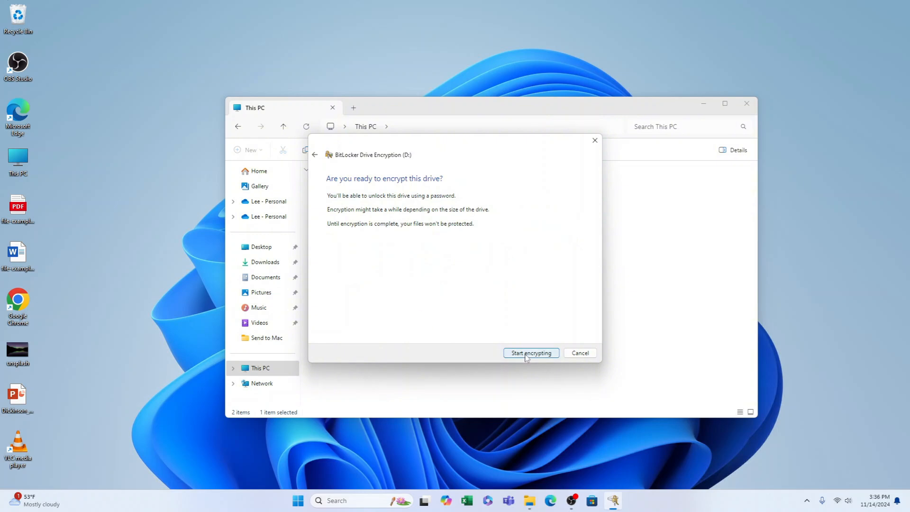
Step: Start encrypting drive D: so it shows a padlock in This PC
{"action": "left_click", "coordinate": [529, 353]}
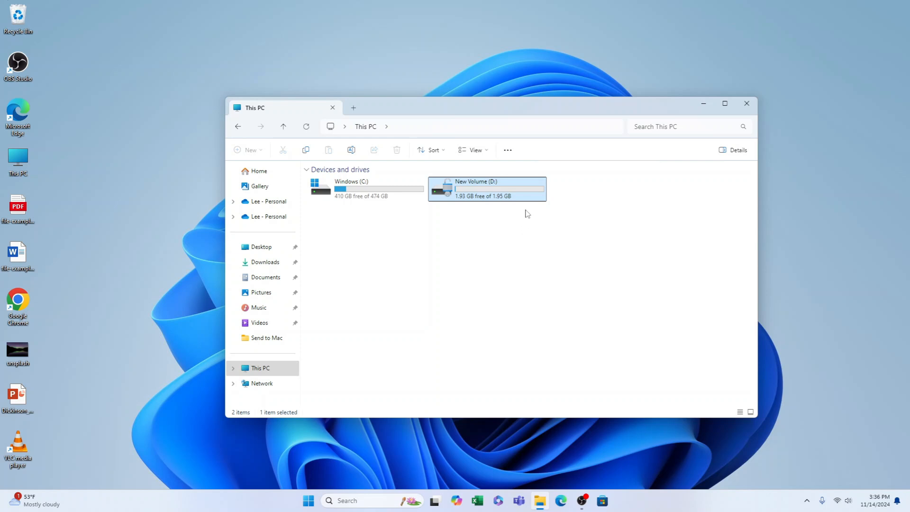
{"action": "mouse_move", "coordinate": [456, 192]}
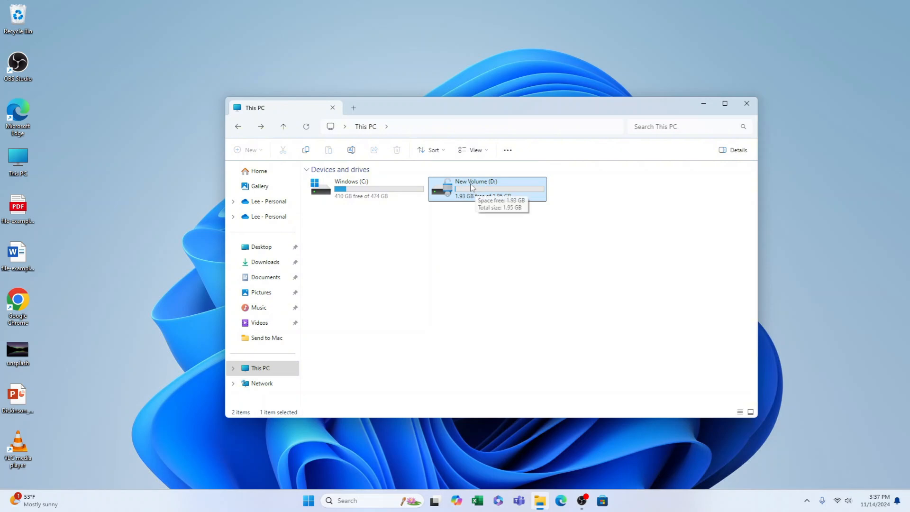
{"action": "mouse_move", "coordinate": [467, 196]}
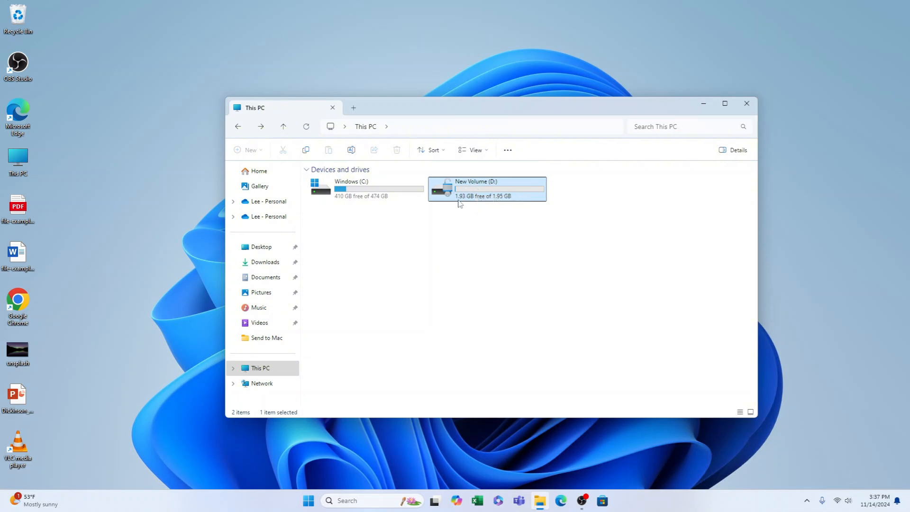
{"action": "mouse_move", "coordinate": [464, 301]}
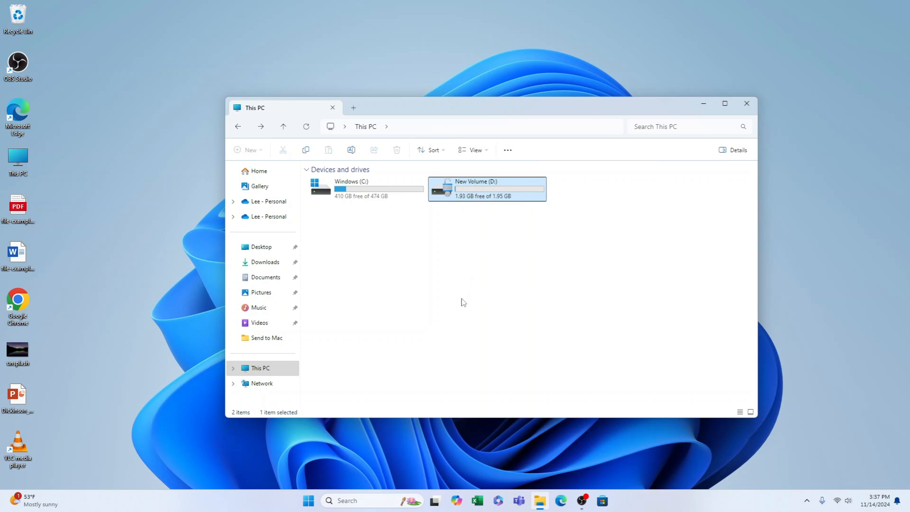
{"action": "mouse_move", "coordinate": [487, 295]}
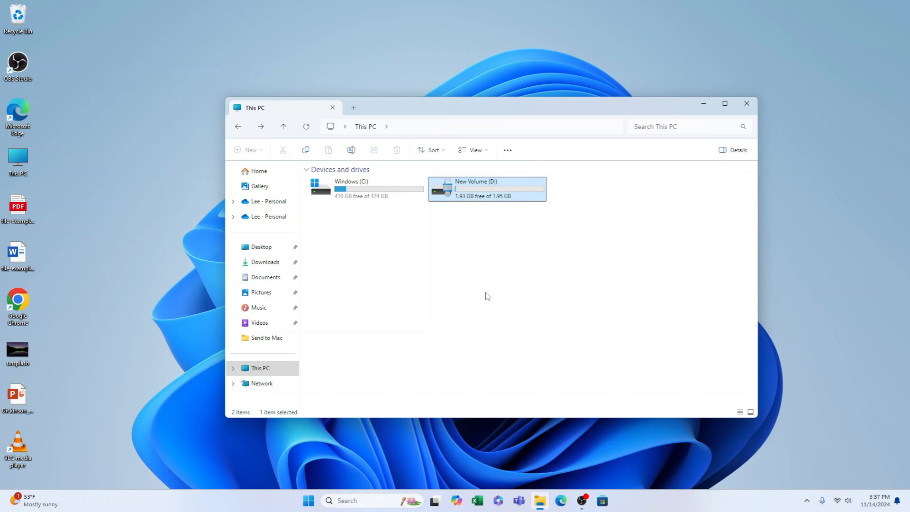
{"action": "mouse_move", "coordinate": [490, 229]}
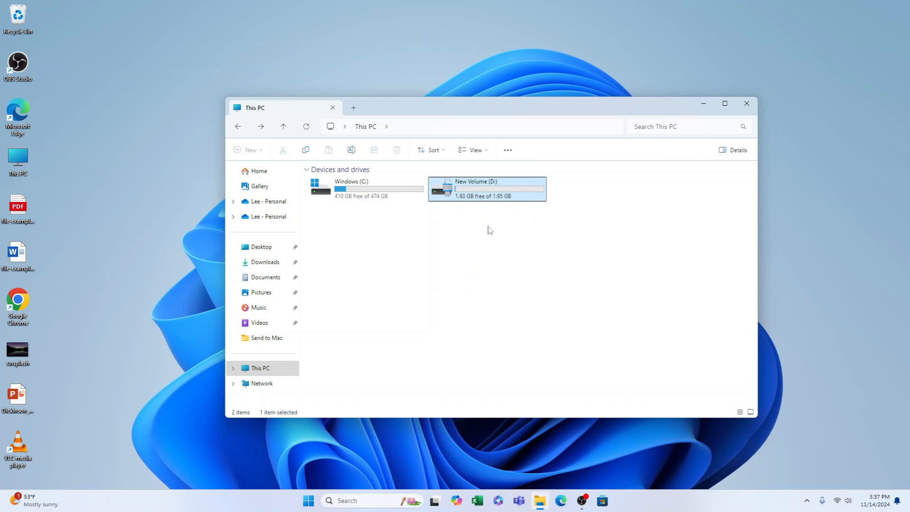